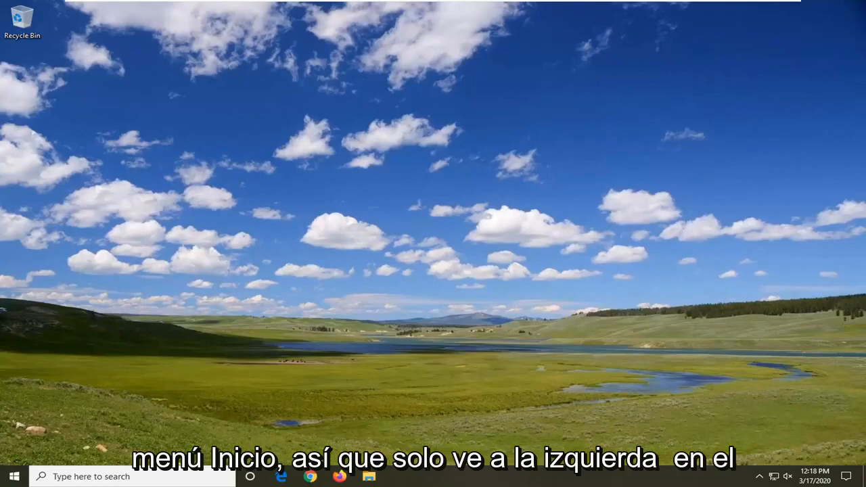
# - Search 'regedit' from Start and launch Registry Editor as administrator
pyautogui.click(14, 477)
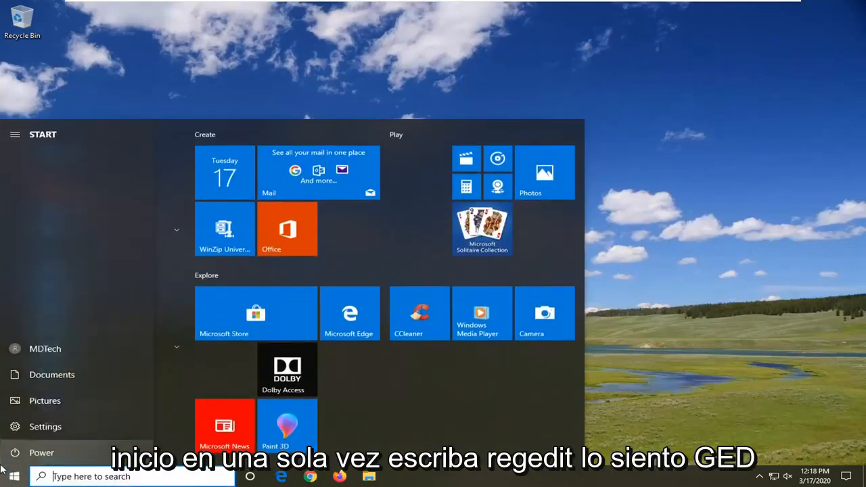
pyautogui.write('regedit')
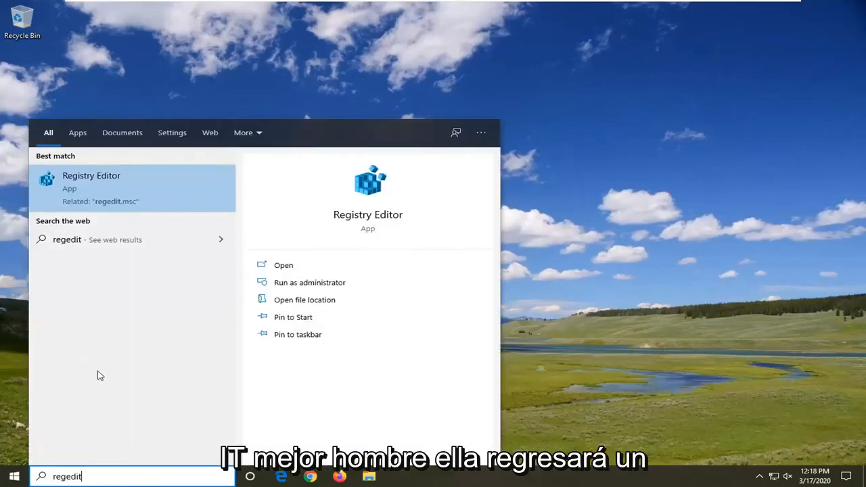
pyautogui.moveTo(92, 233)
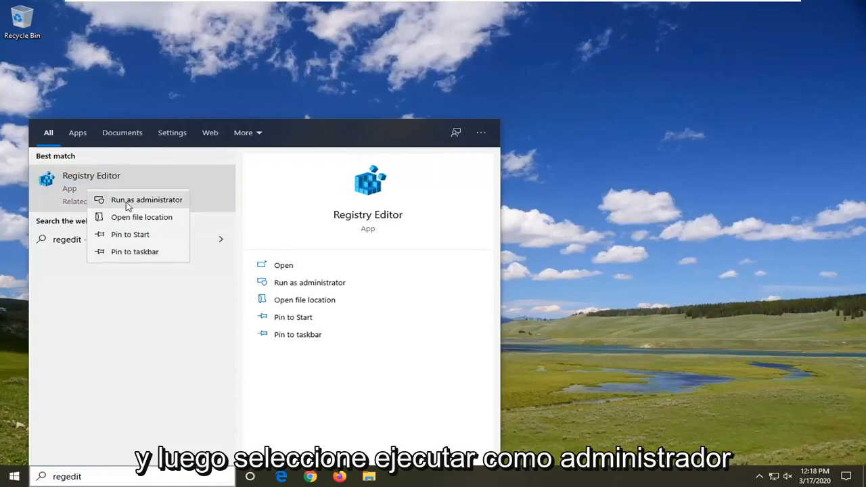
pyautogui.click(146, 201)
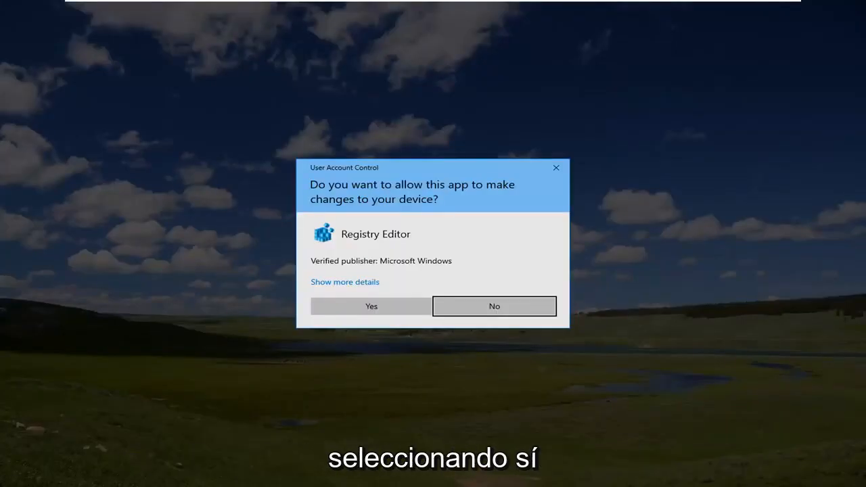
# - Approve the User Account Control prompt so Registry Editor opens
pyautogui.click(371, 306)
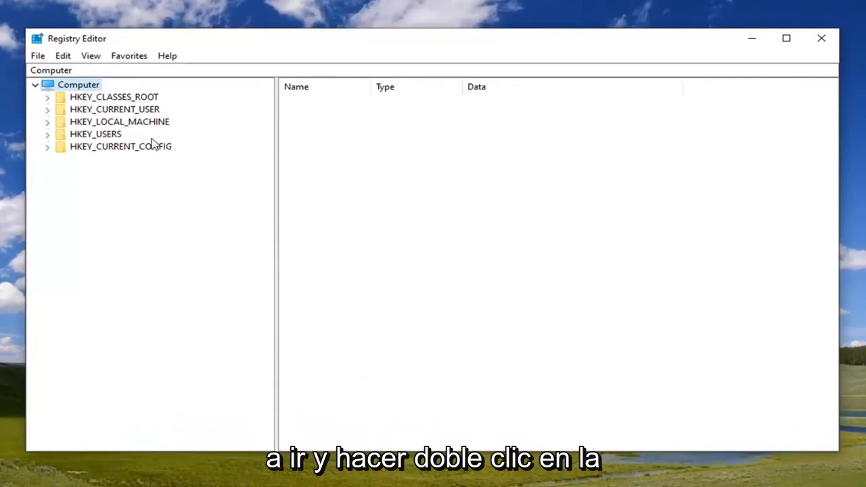
# - Navigate to HKEY_LOCAL_MACHINE\SOFTWARE\Microsoft\Windows NT\CurrentVersion\Winlogon and show its values
pyautogui.doubleClick(119, 122)
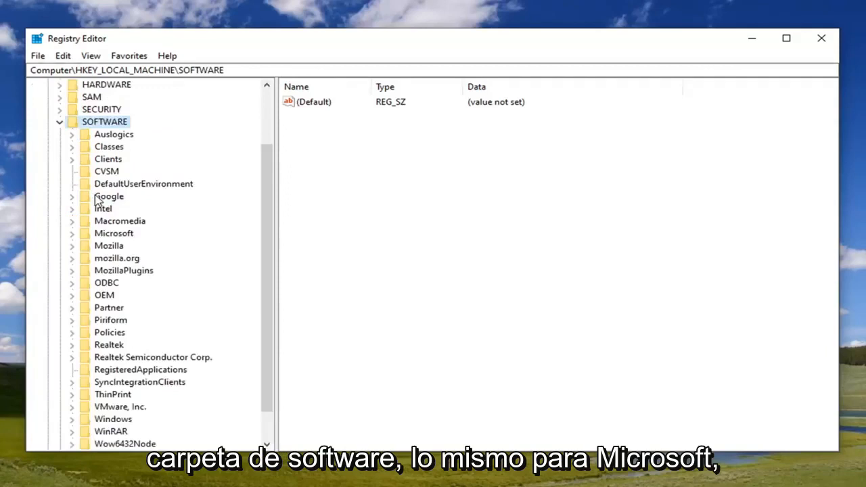
pyautogui.click(101, 108)
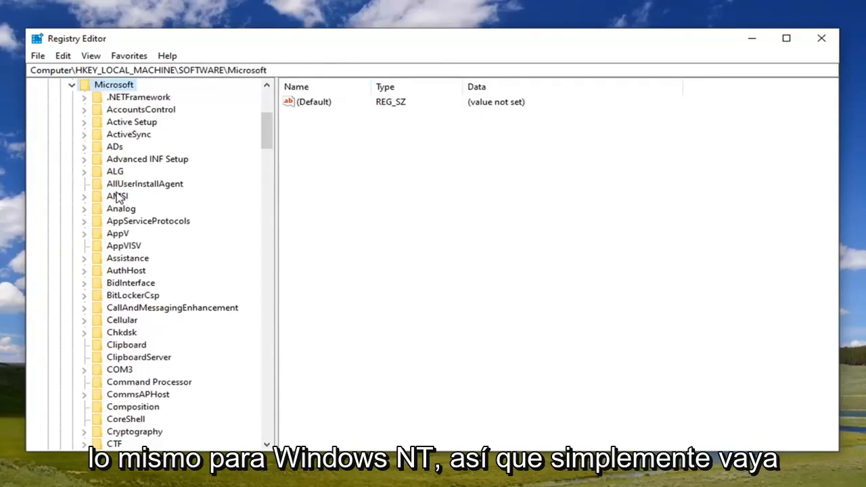
pyautogui.scroll(-3)
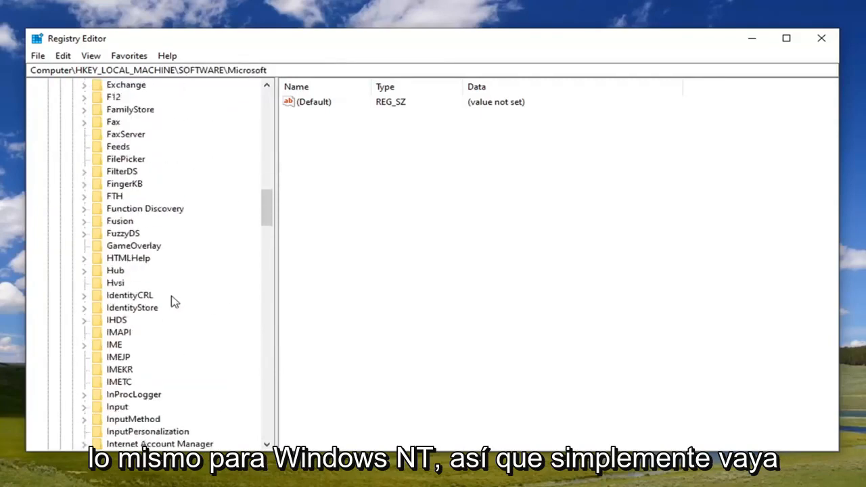
pyautogui.scroll(-3)
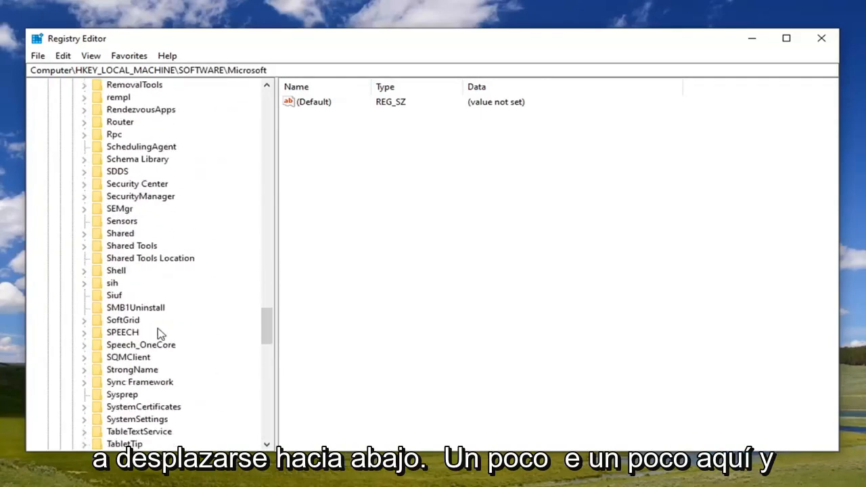
pyautogui.scroll(-3)
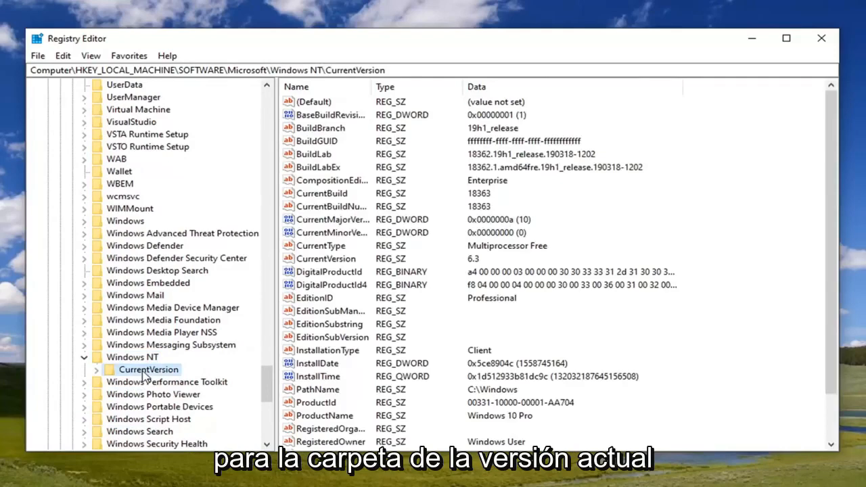
pyautogui.click(157, 370)
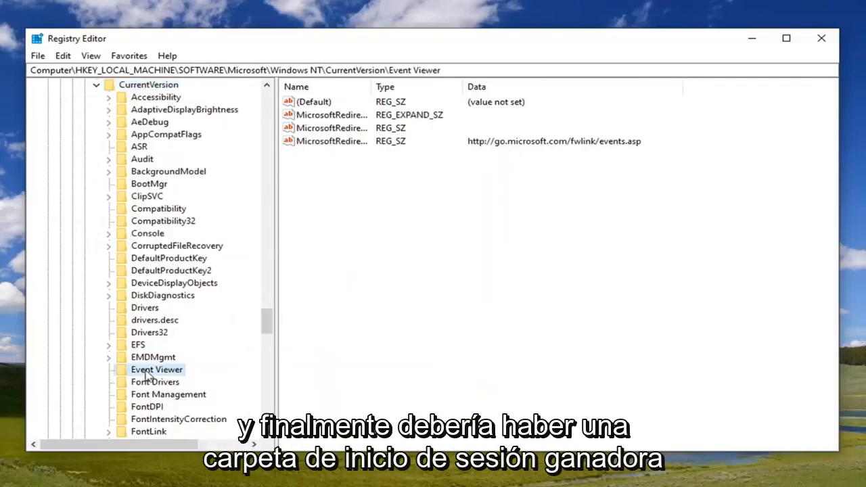
pyautogui.scroll(-3)
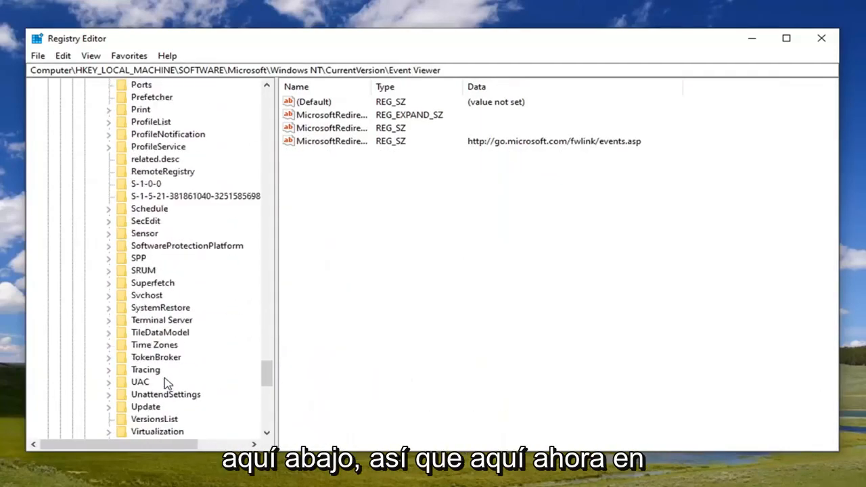
pyautogui.scroll(-3)
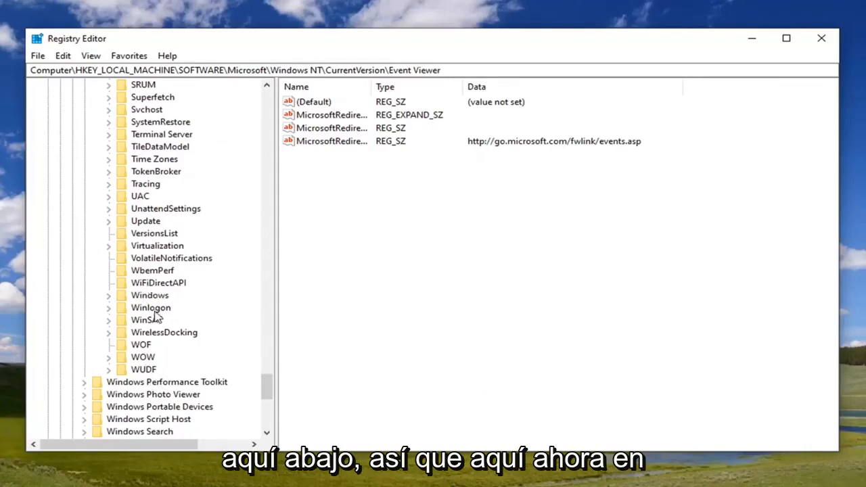
pyautogui.click(150, 307)
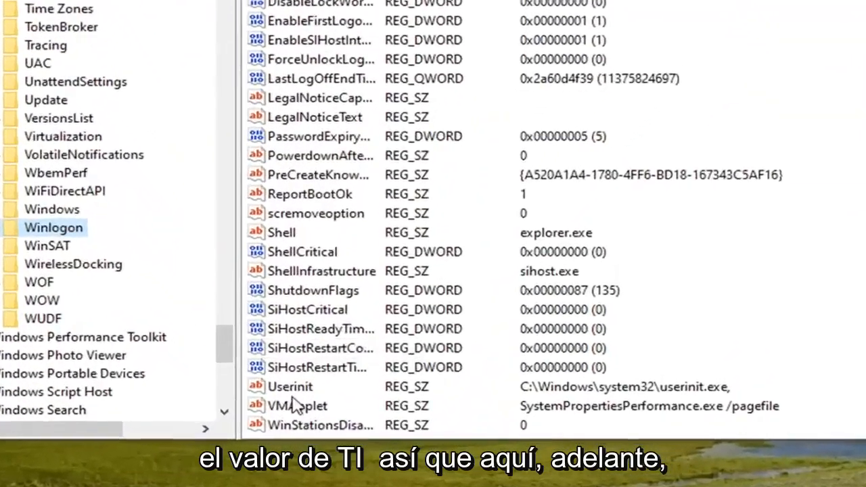
# - Confirm Userinit reads C:\Windows\system32\userinit.exe and close its edit window with OK
pyautogui.doubleClick(290, 387)
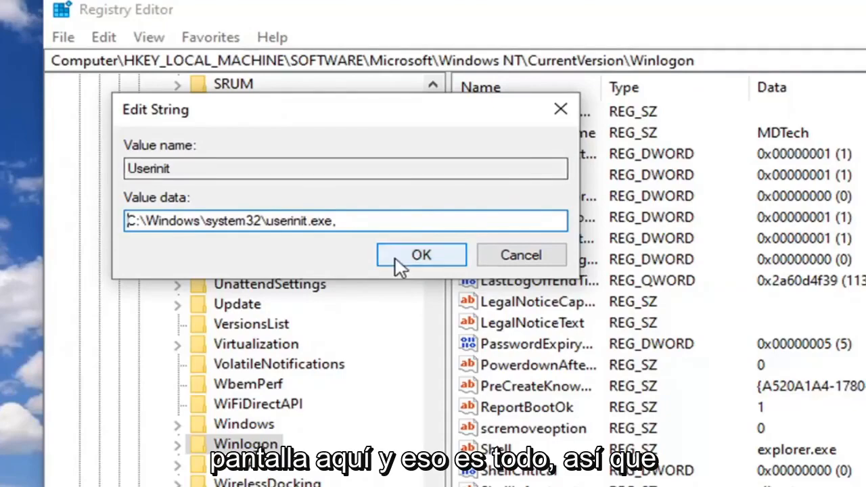
pyautogui.click(421, 255)
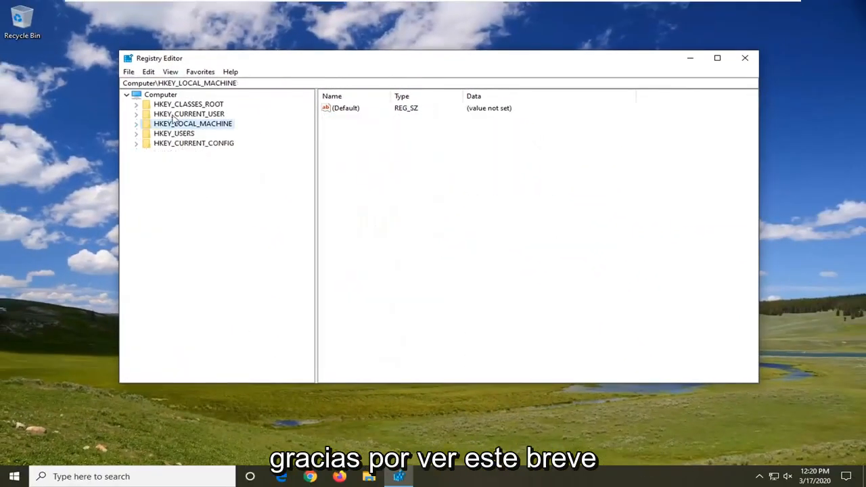
# - Close Registry Editor, leaving the desktop
pyautogui.click(745, 56)
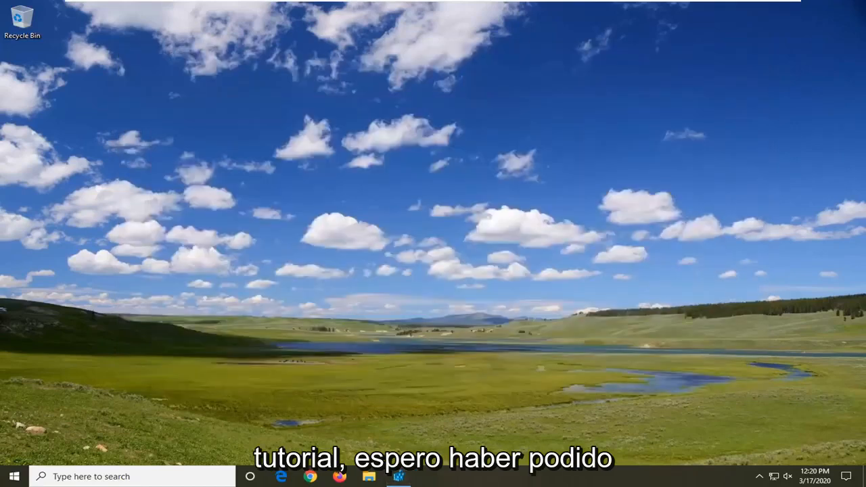